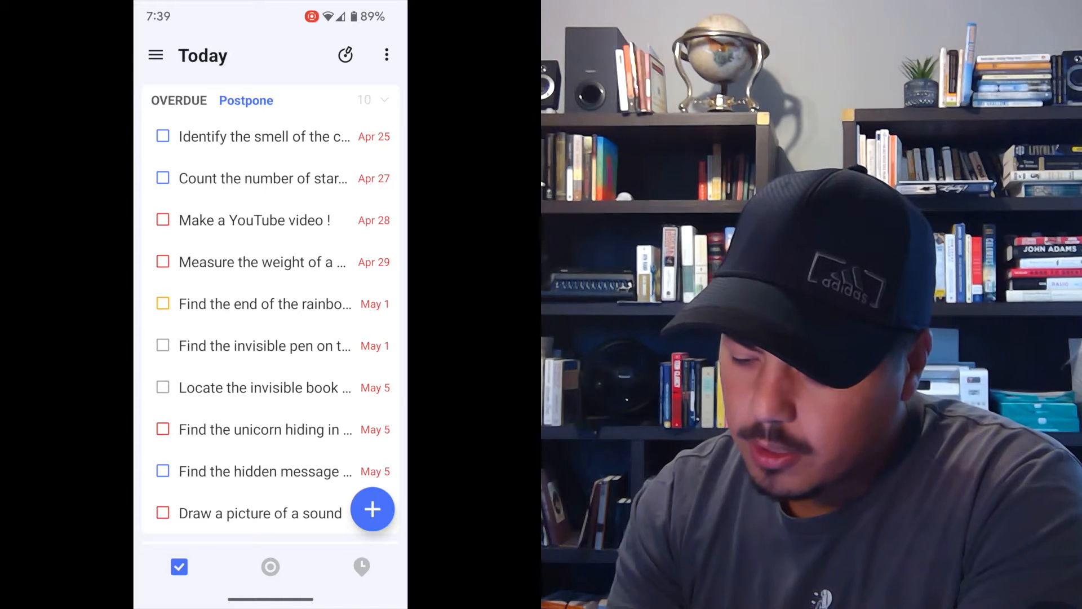
Switch to the Habit tab and start a new habit.
click(362, 566)
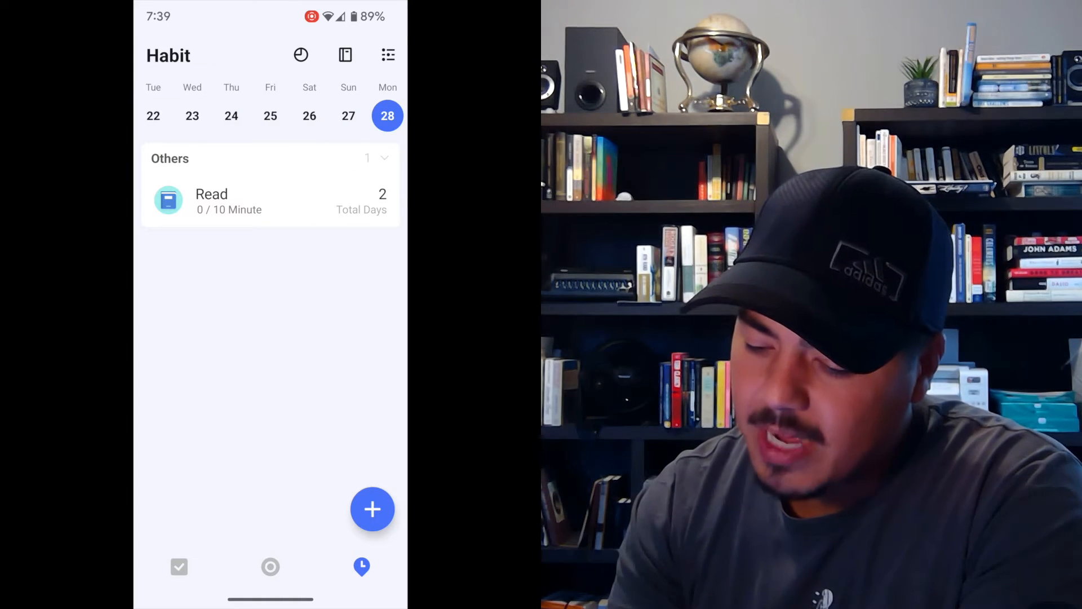
click(372, 508)
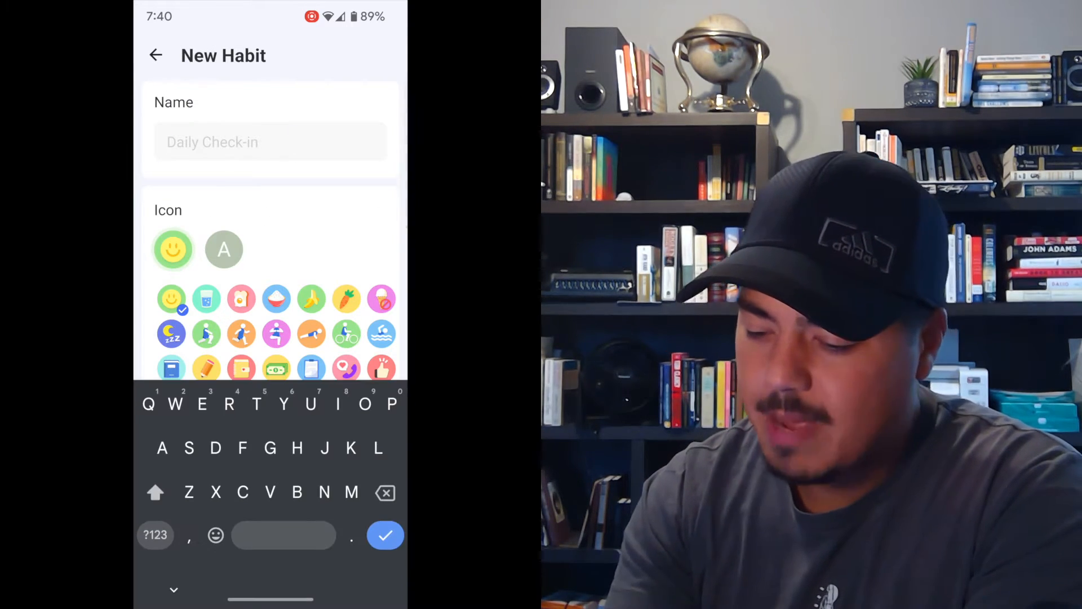
Enter 'Make a TickTick video' as the new habit's name.
text(Make)
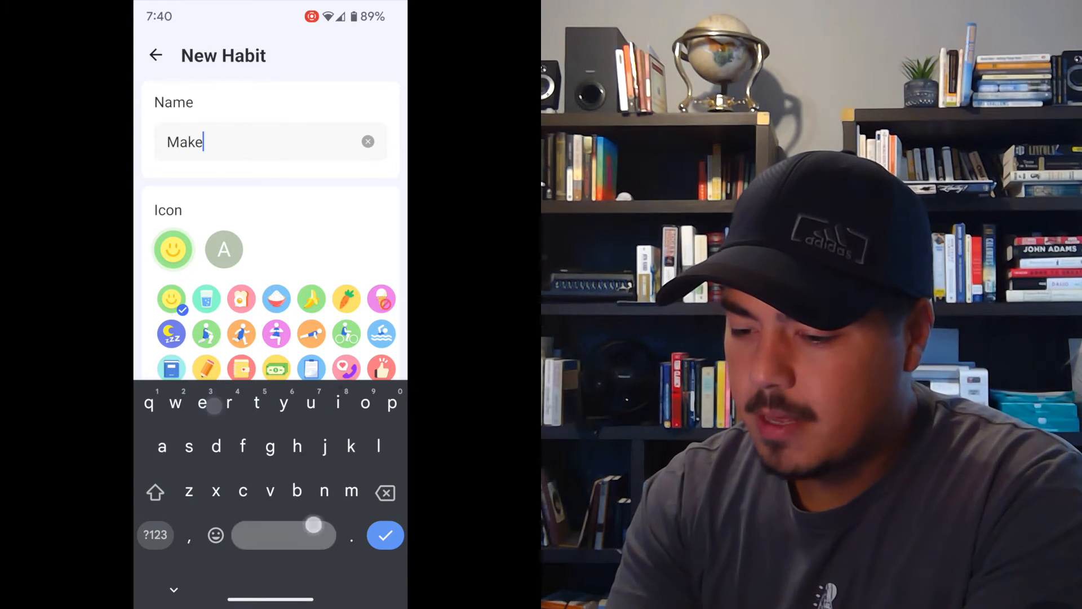
text(a TickTick video)
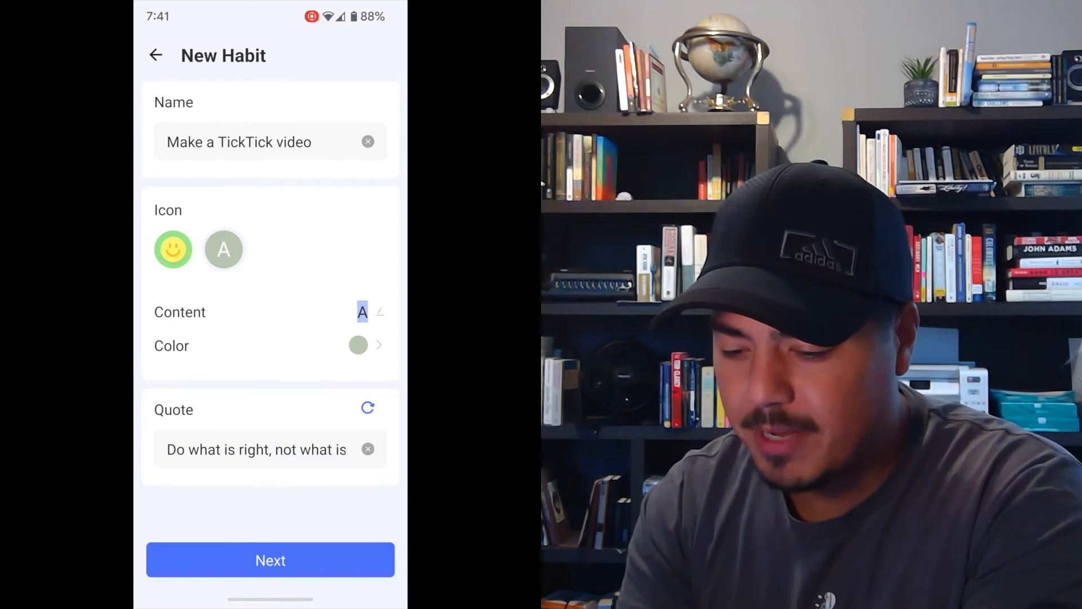
Try the letter T in the icon content, then set the icon colour to blue.
click(362, 311)
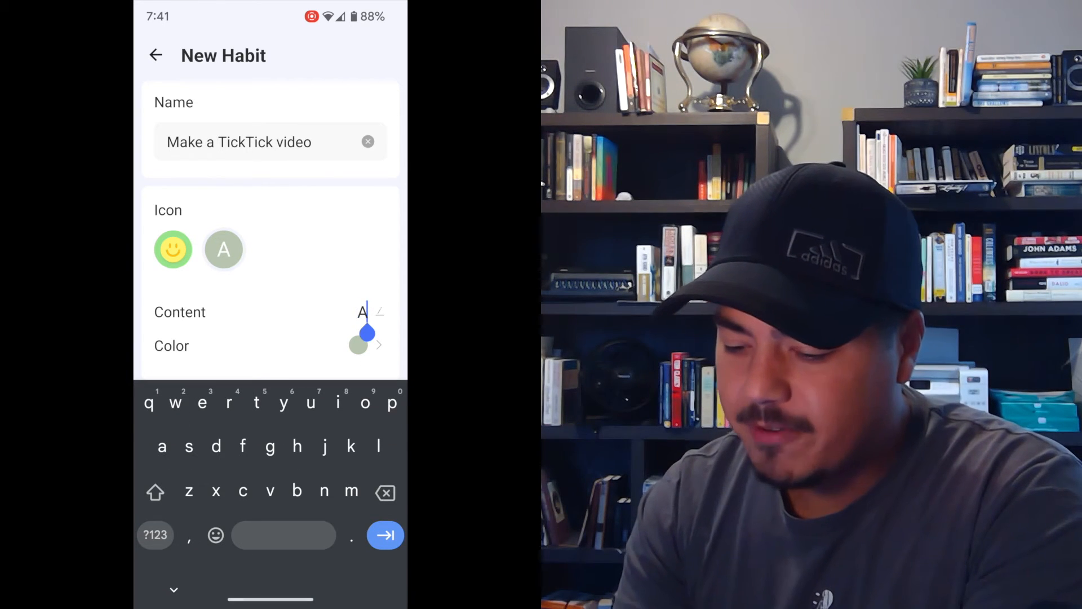
text(T)
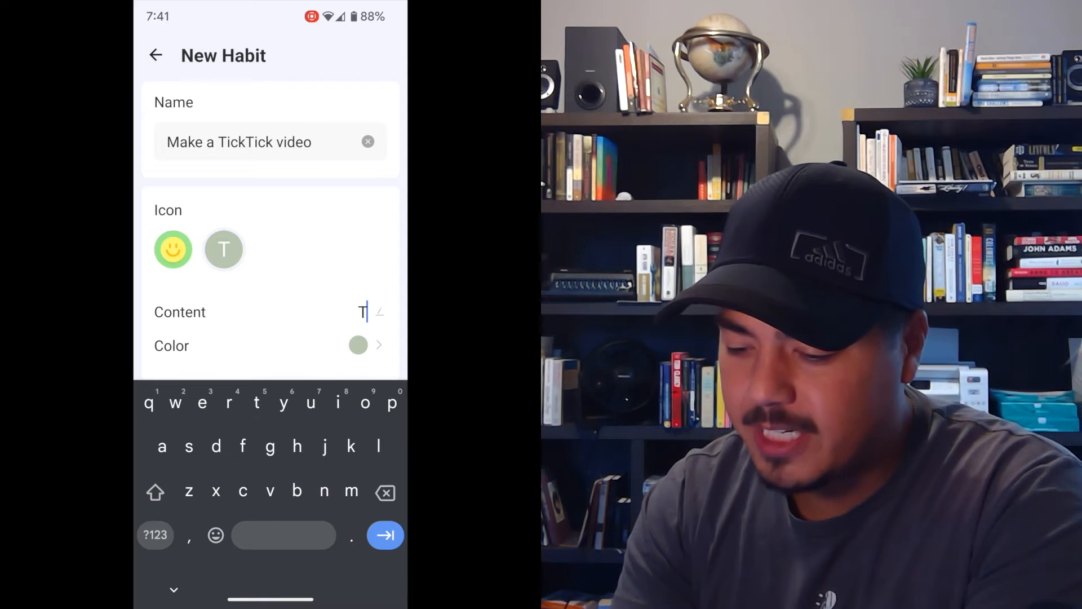
click(337, 402)
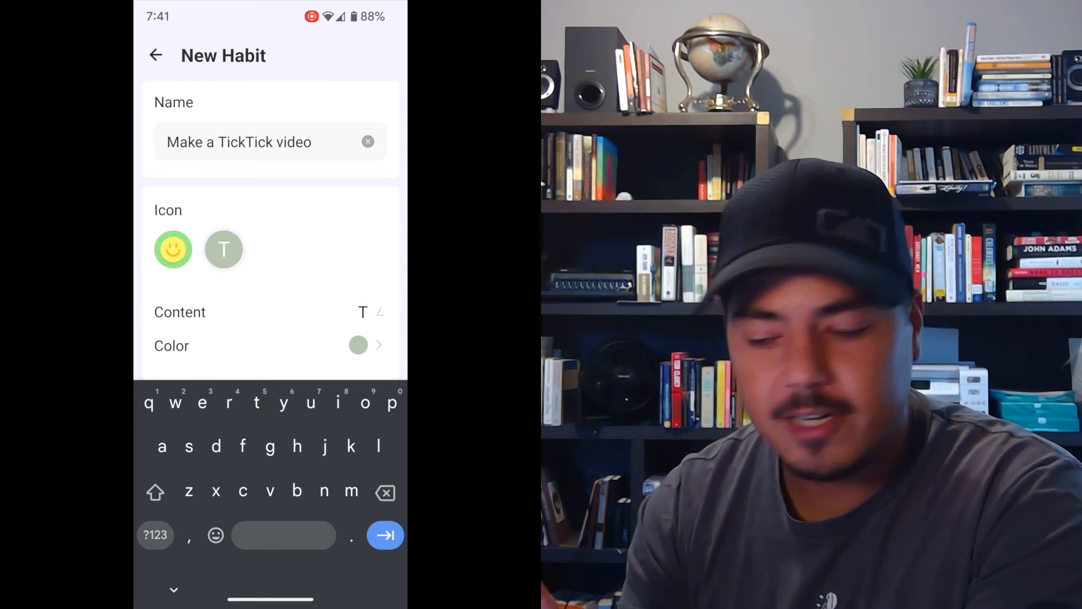
click(357, 345)
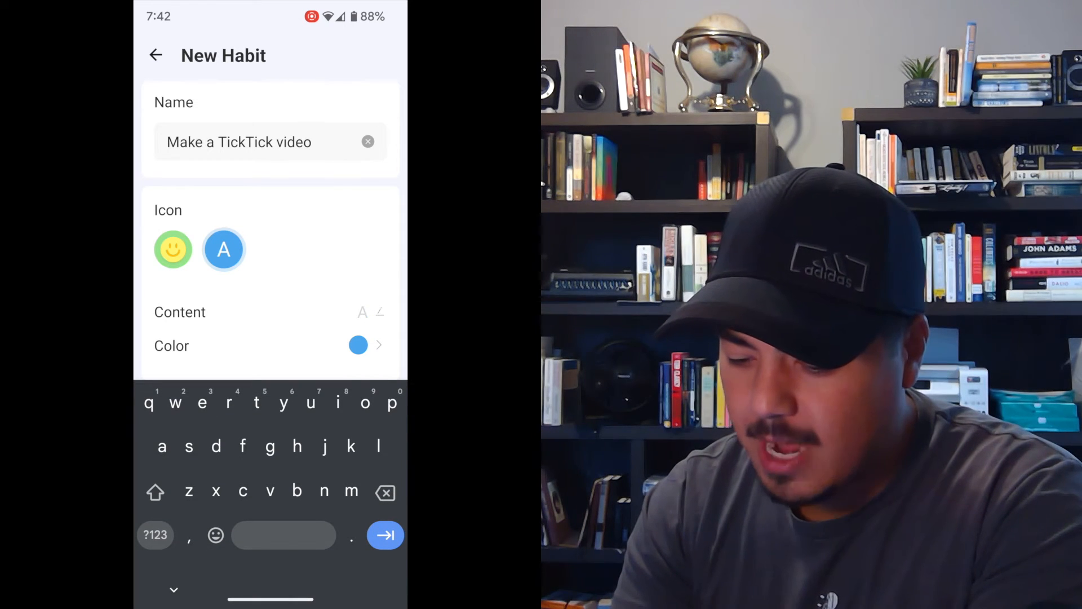
Search emojis for 'vi' and set the video camera emoji as the habit icon.
click(215, 534)
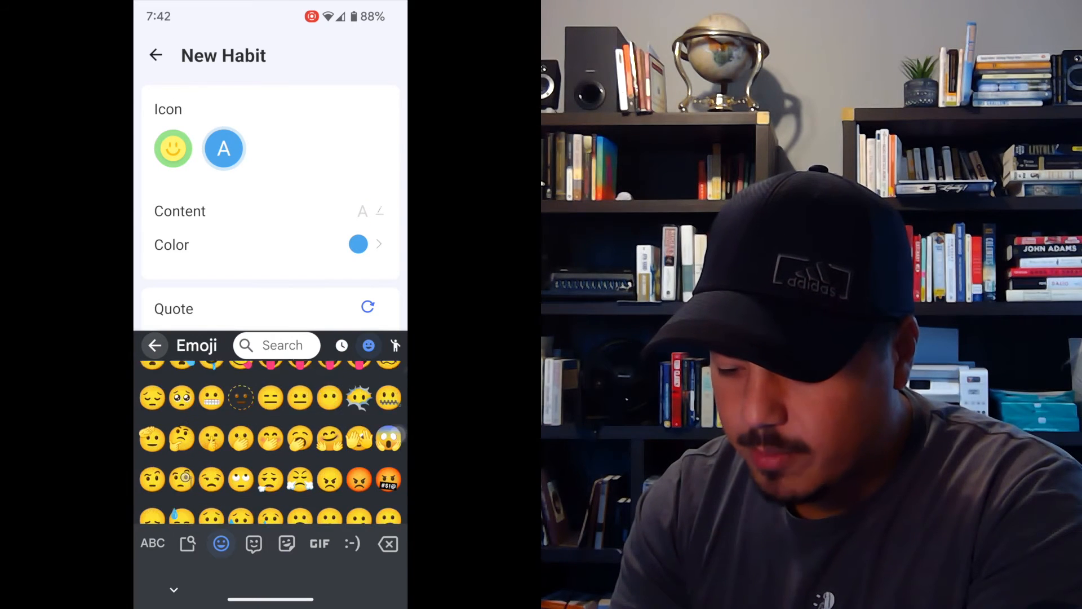
scroll(down, 3)
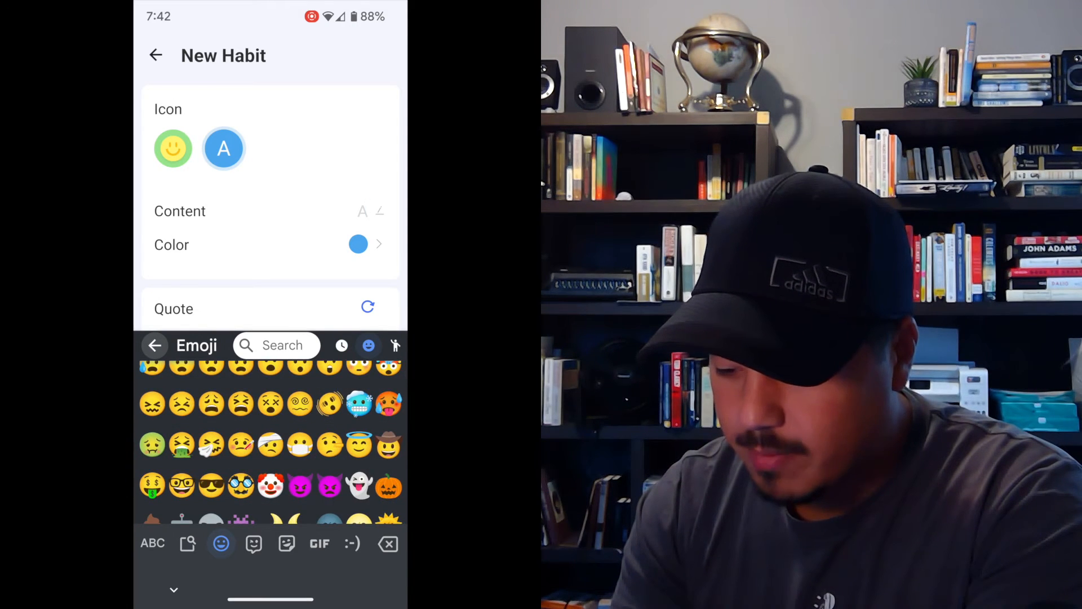
click(301, 449)
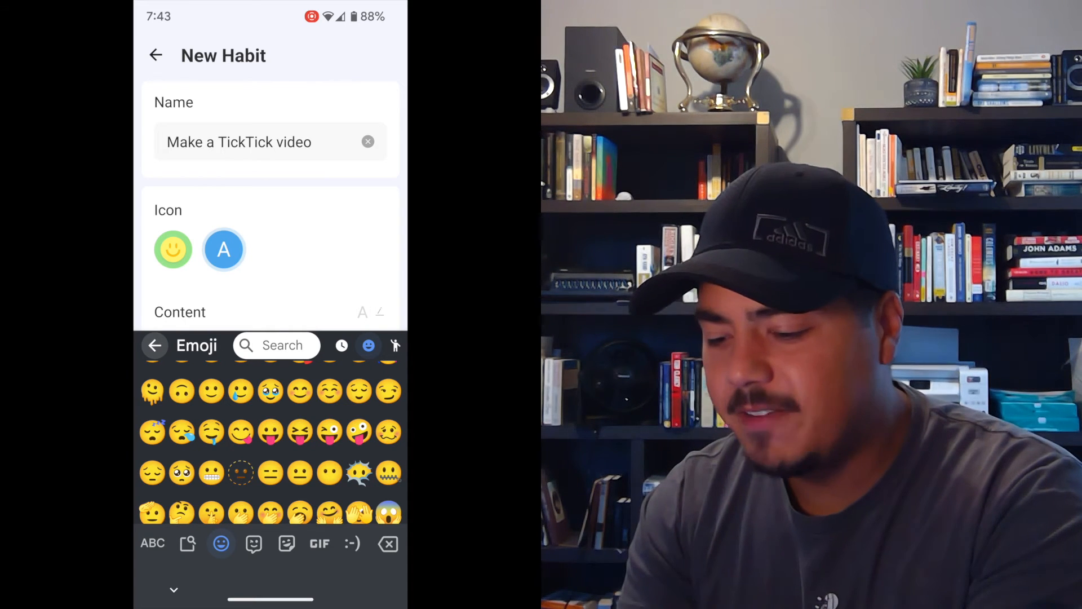
text(video)
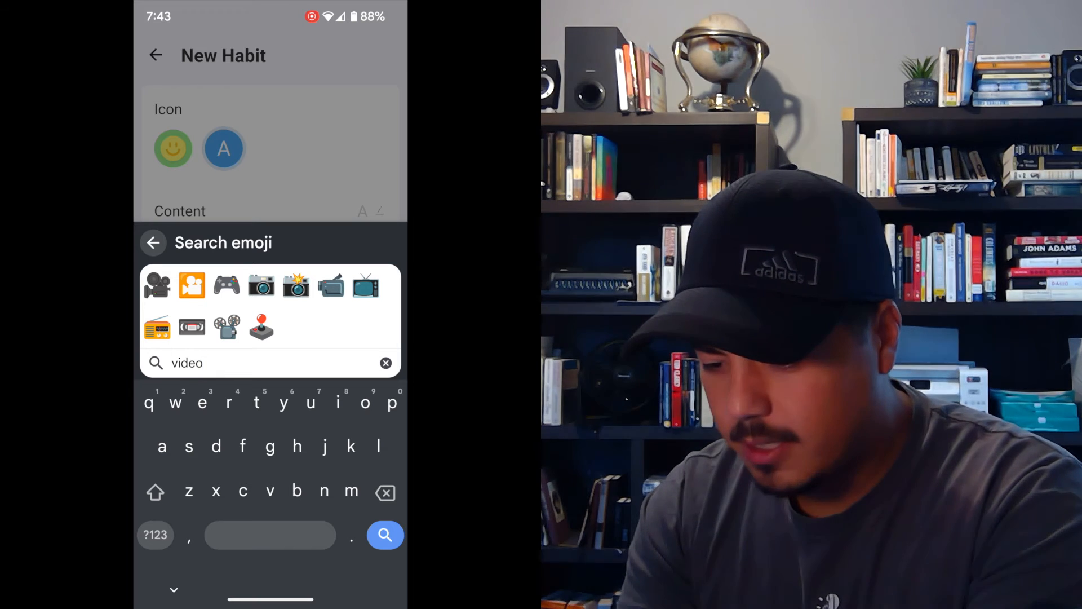
click(157, 285)
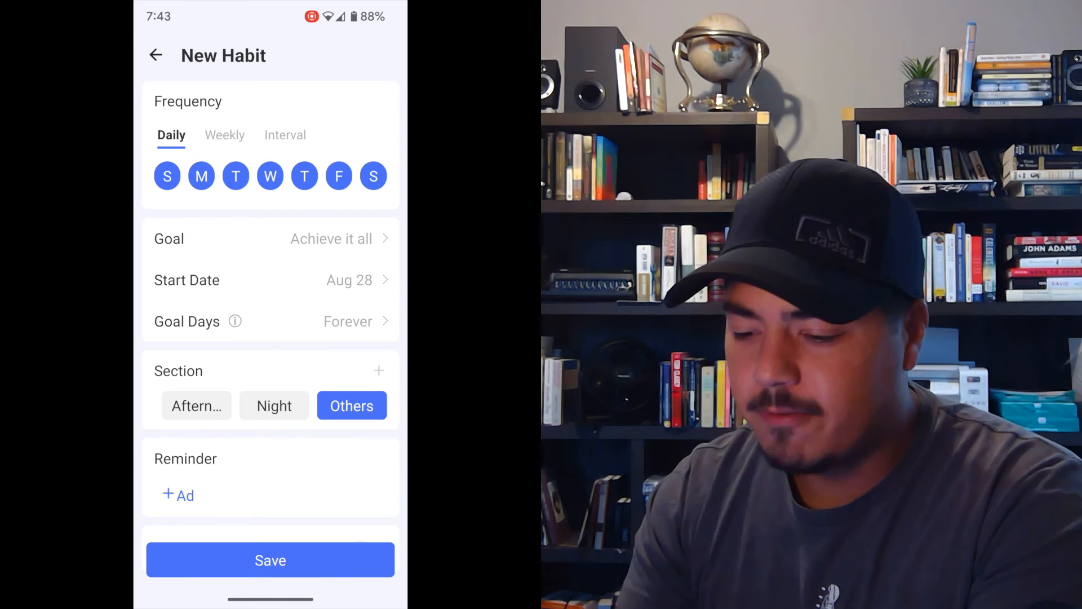
Save the habit and check off 'Make a TickTick video' for today.
click(269, 560)
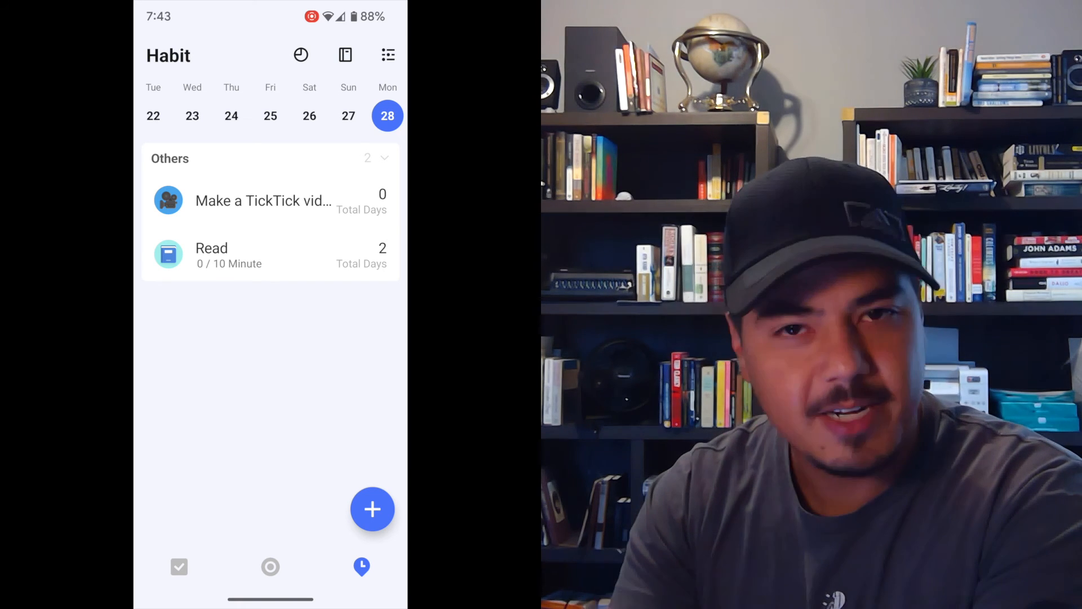
click(168, 200)
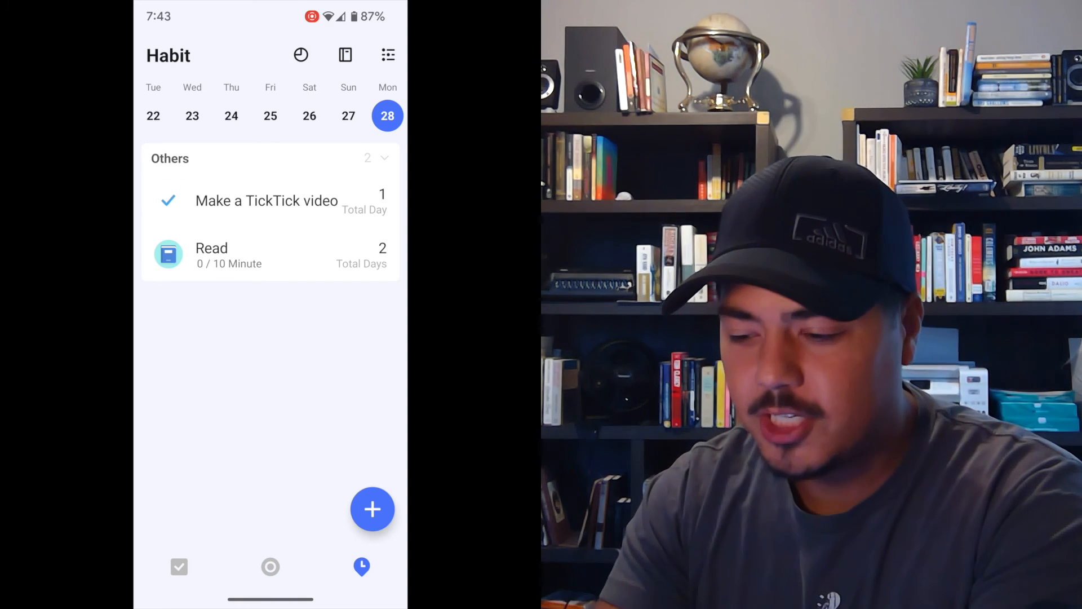